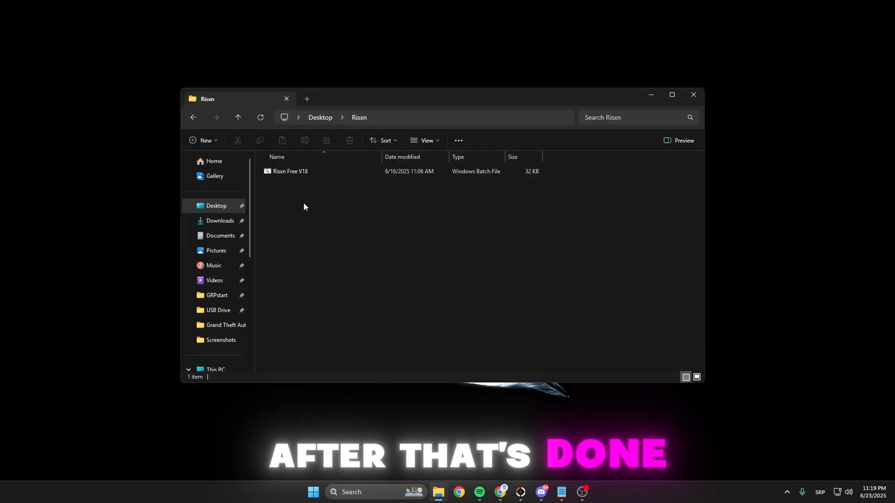
- Run Risxn Free V18.bat from the Risxn folder on the Desktop
{"action": "double_click", "coordinate": [290, 171]}
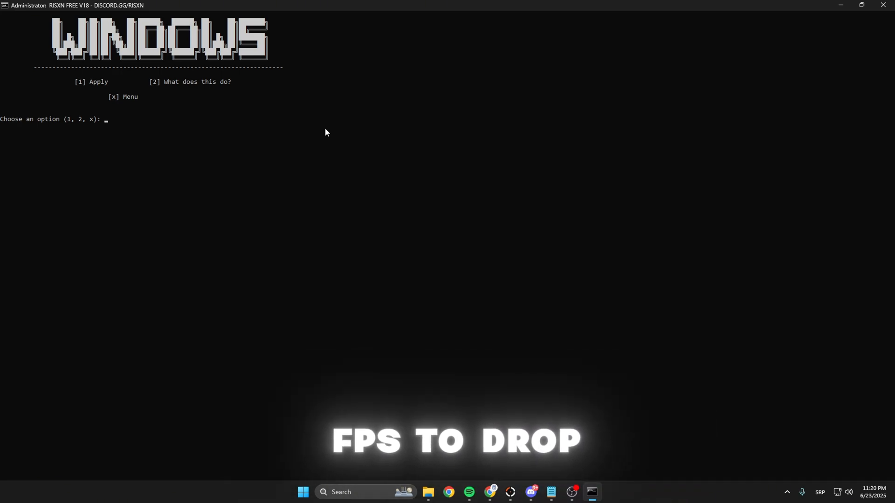
- Apply Windows Settings (option 1), then run Debloat (option 2)
{"action": "type", "text": "1"}
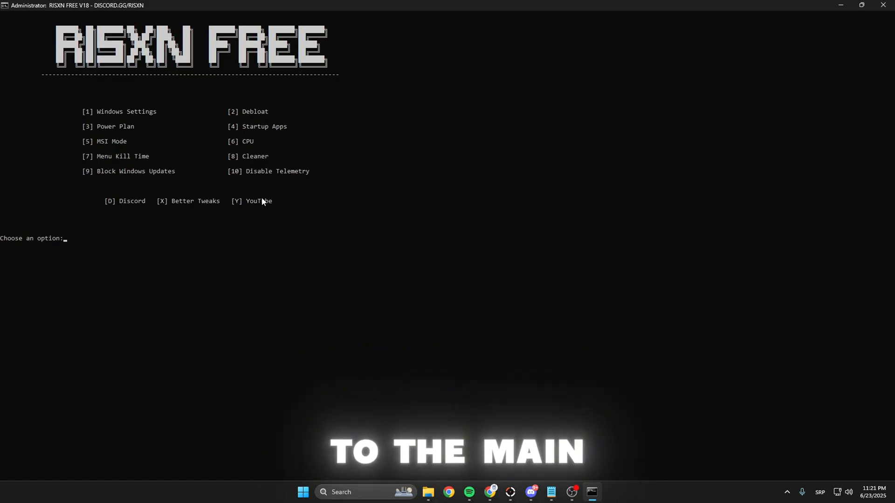
{"action": "type", "text": "2"}
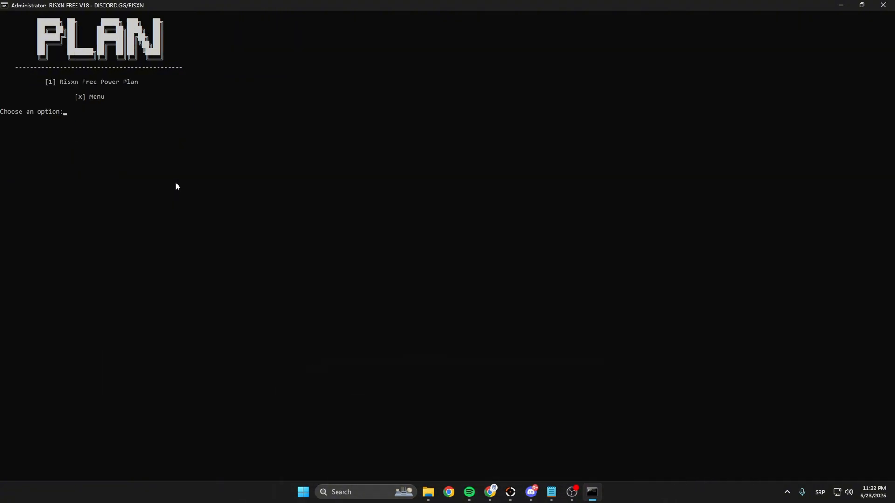
- Import the Risxn Free Power Plan and make Risxn Free Plan V1 the active plan
{"action": "type", "text": "1"}
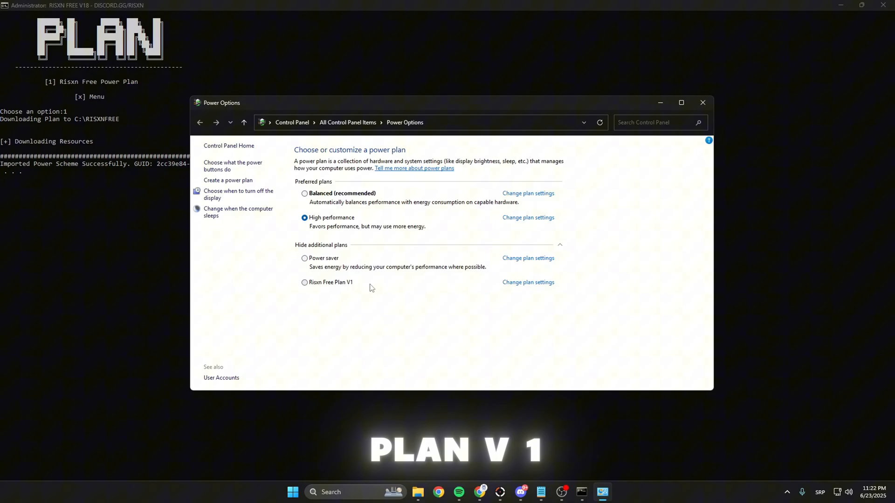
{"action": "left_click", "coordinate": [304, 281]}
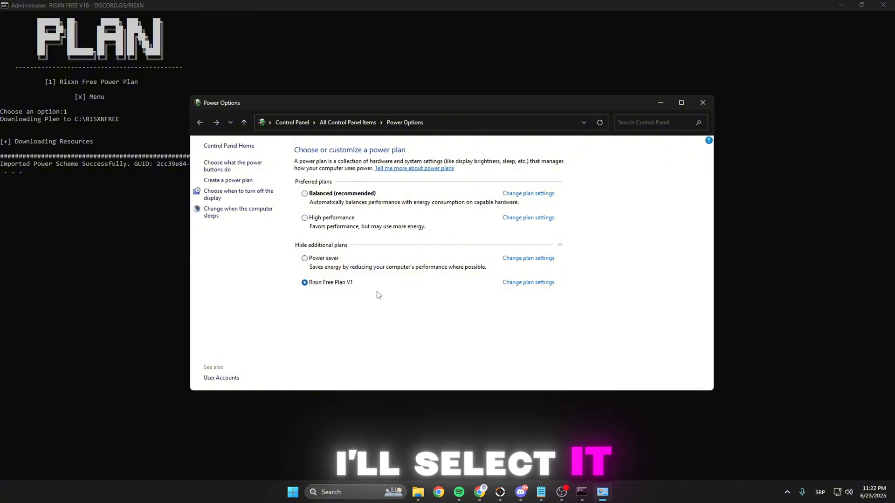
{"action": "left_click", "coordinate": [703, 103]}
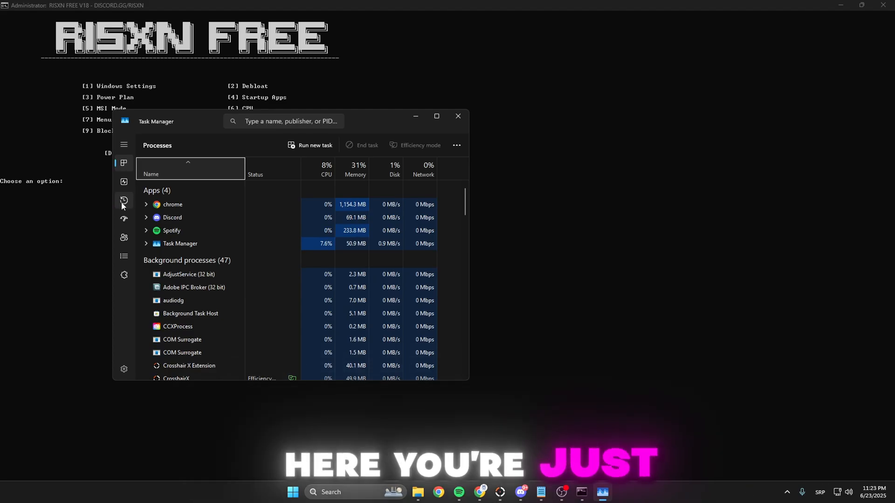
- Review the Startup apps list in Task Manager, then close it
{"action": "left_click", "coordinate": [123, 220]}
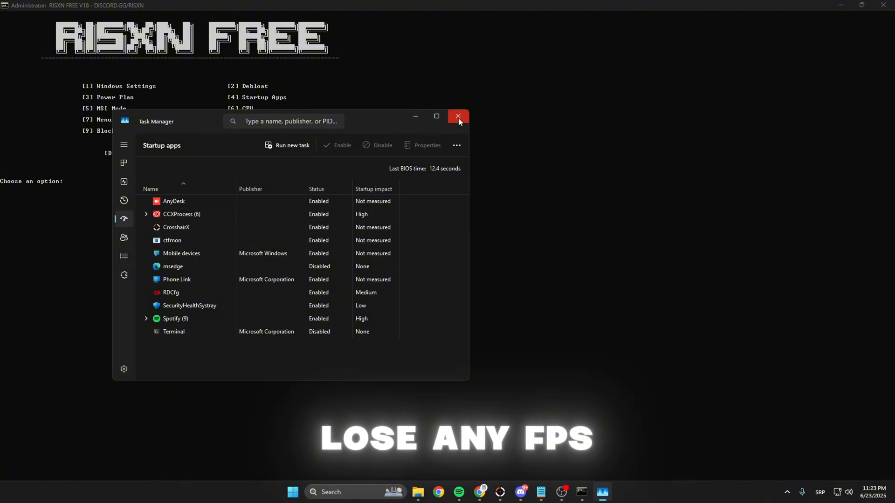
{"action": "left_click", "coordinate": [458, 117]}
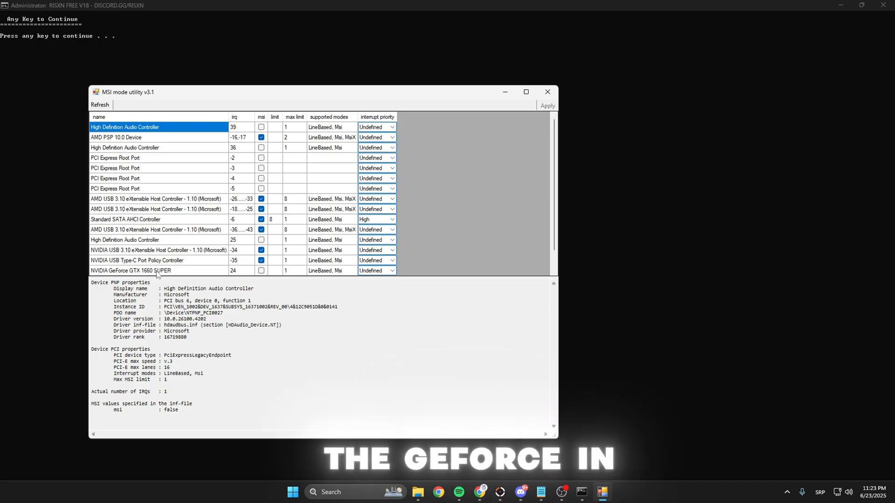
- Select the NVIDIA GeForce GTX 1660 SUPER and set its MSI interrupt priority
{"action": "left_click", "coordinate": [261, 271]}
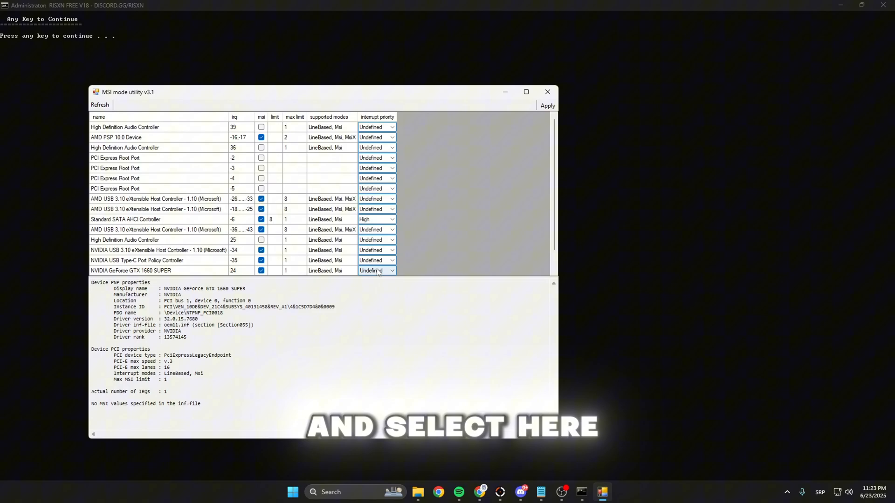
{"action": "left_click", "coordinate": [375, 270]}
{"action": "type", "text": "9"}
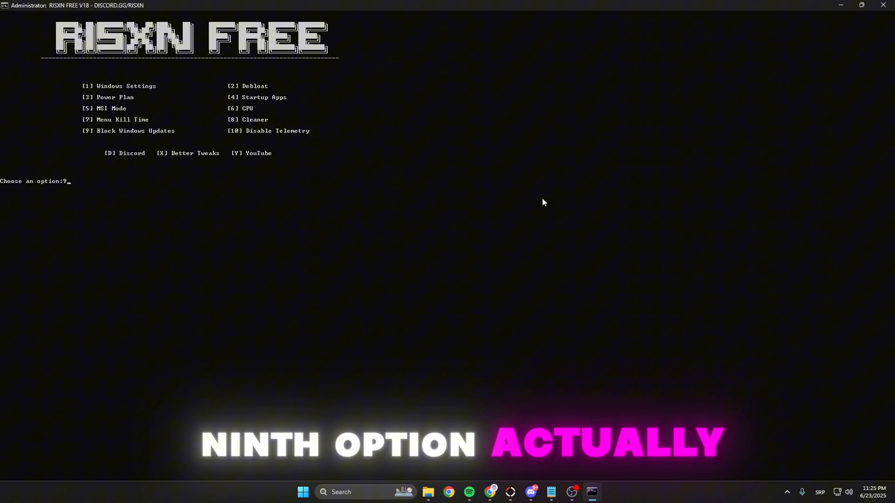
- Run Block Windows Updates (option 9), acknowledge its notice, and enter option 10
{"action": "key", "text": "Return"}
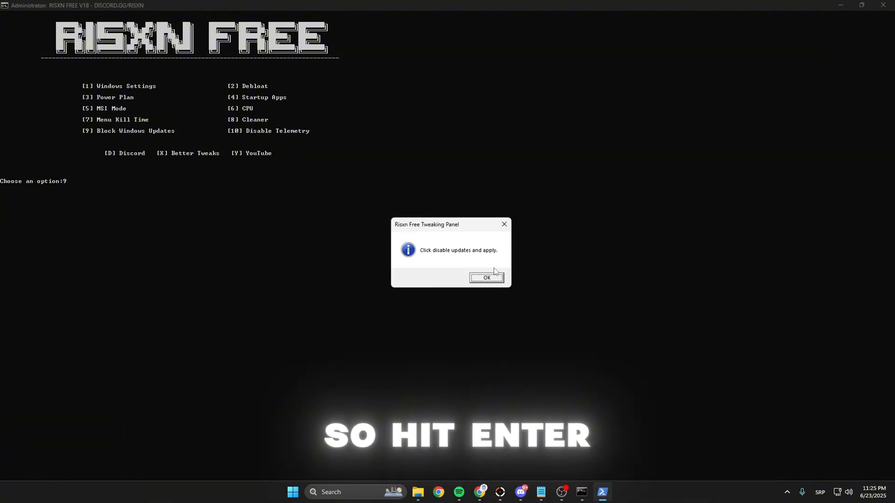
{"action": "left_click", "coordinate": [487, 278]}
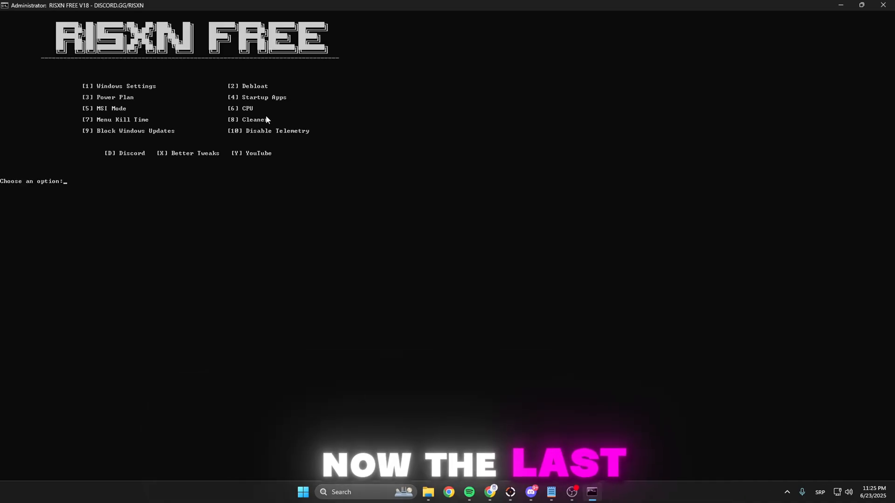
{"action": "type", "text": "10"}
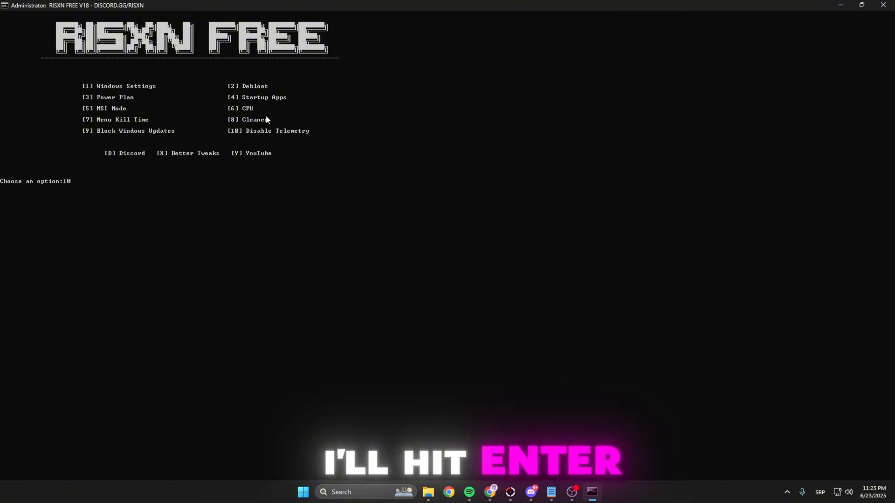
- Launch WPD to disable telemetry and block telemetry IPs, then close it
{"action": "key", "text": "Return"}
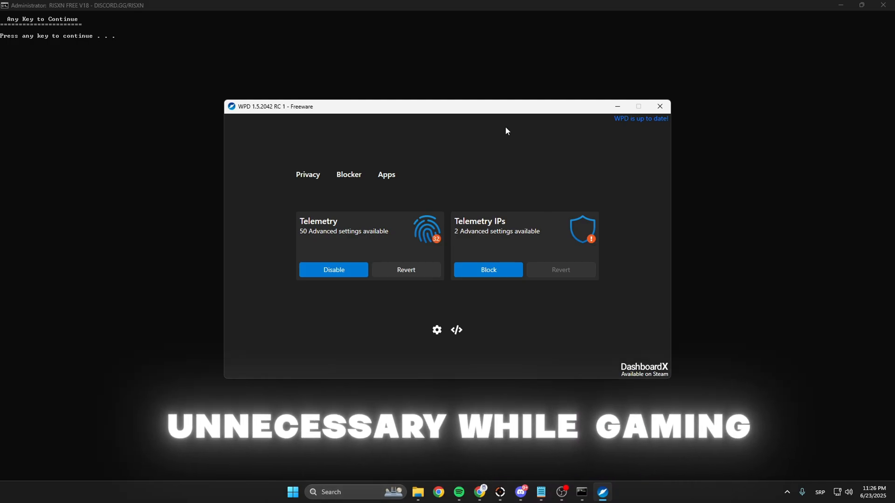
{"action": "mouse_move", "coordinate": [511, 279]}
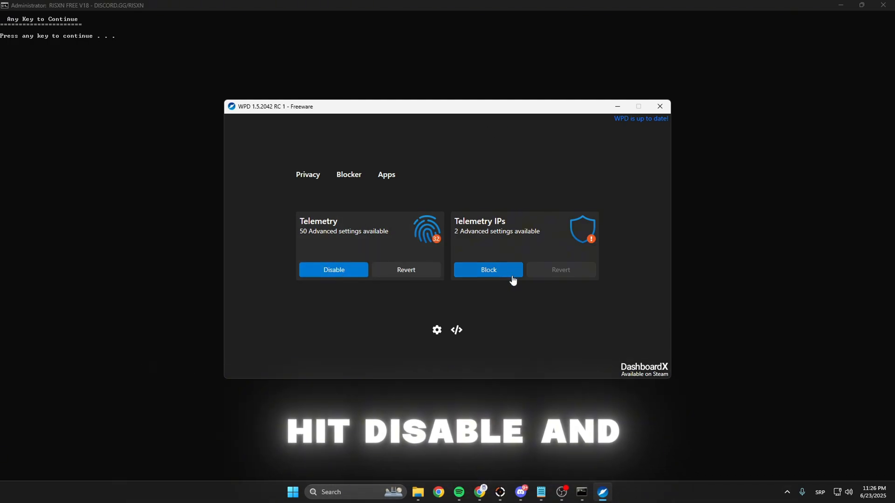
{"action": "mouse_move", "coordinate": [507, 200]}
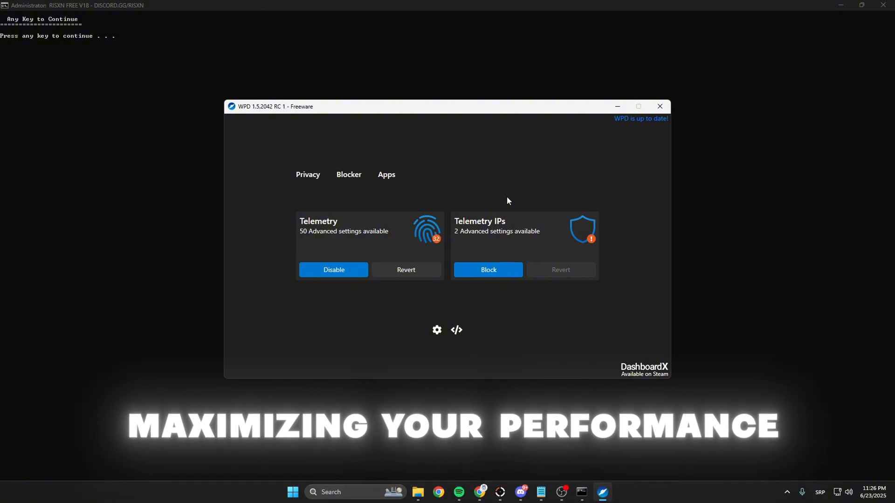
{"action": "left_click", "coordinate": [659, 107]}
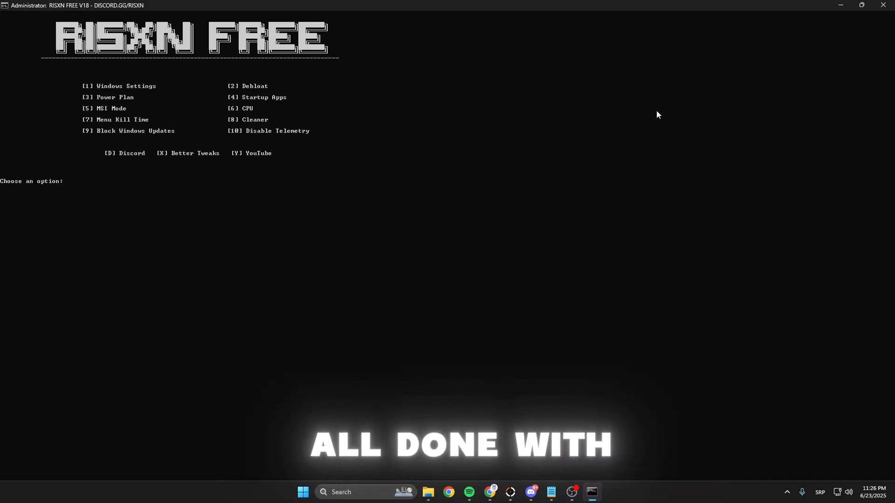